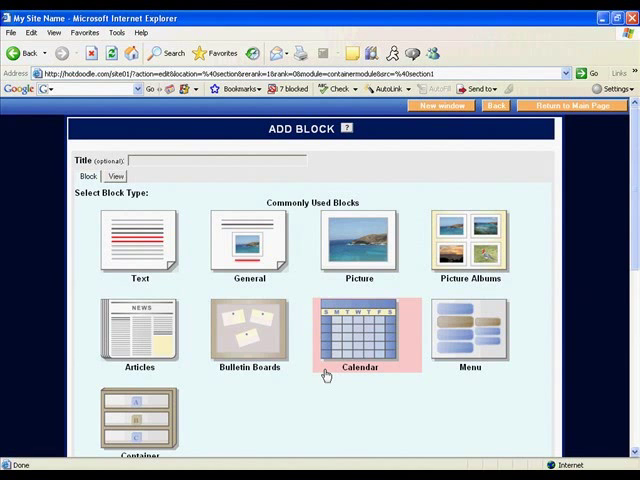
Choose Calendar as the type of the new block.
{"action": "left_click", "coordinate": [358, 332]}
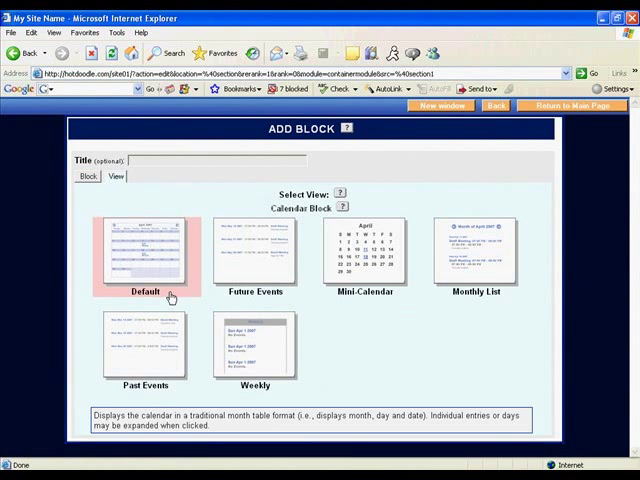
Compare the Future Events, Monthly List, Weekly and Past Events views, keep Default, and save the block.
{"action": "left_click", "coordinate": [255, 252]}
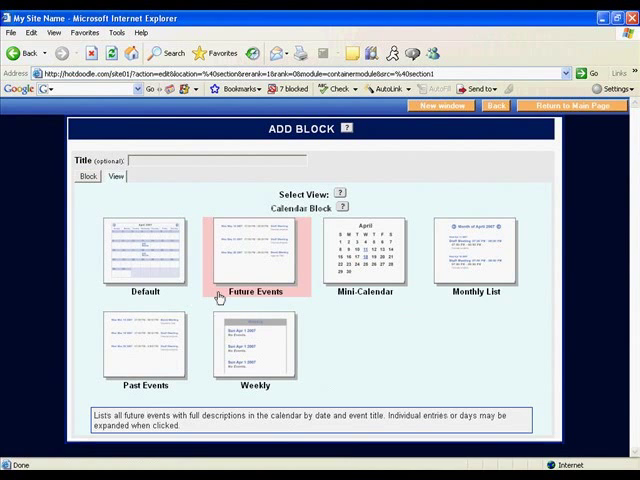
{"action": "left_click", "coordinate": [365, 250]}
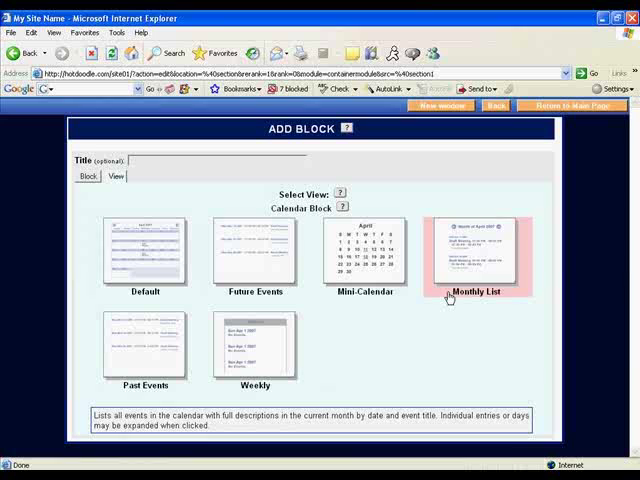
{"action": "left_click", "coordinate": [255, 345]}
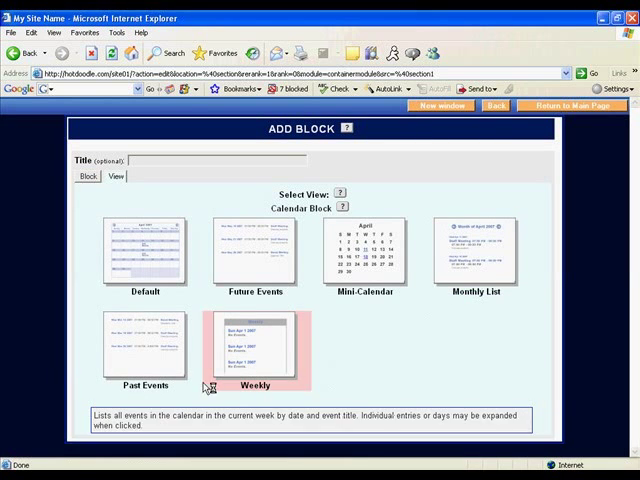
{"action": "left_click", "coordinate": [147, 345]}
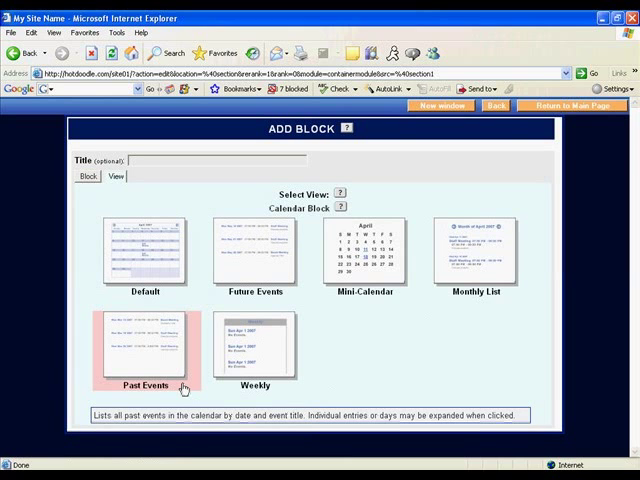
{"action": "left_click", "coordinate": [255, 345]}
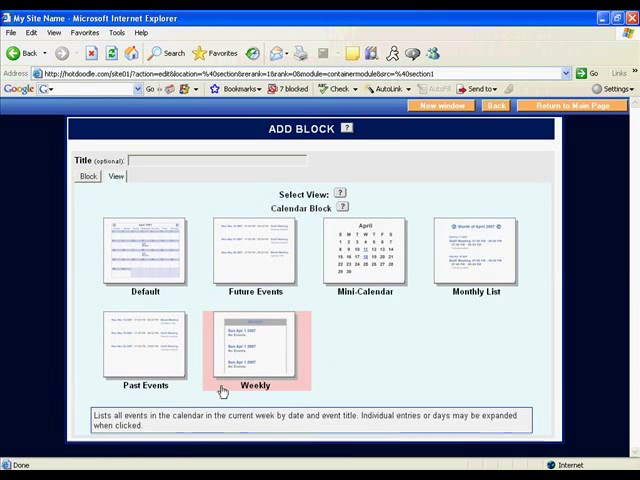
{"action": "left_click", "coordinate": [146, 250]}
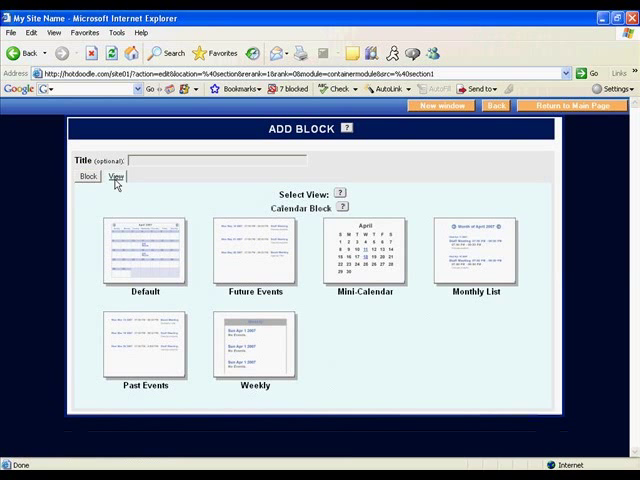
{"action": "left_click", "coordinate": [146, 250]}
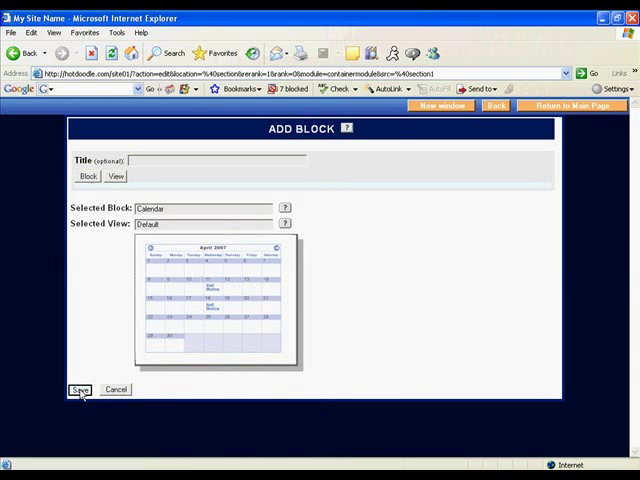
{"action": "left_click", "coordinate": [78, 390]}
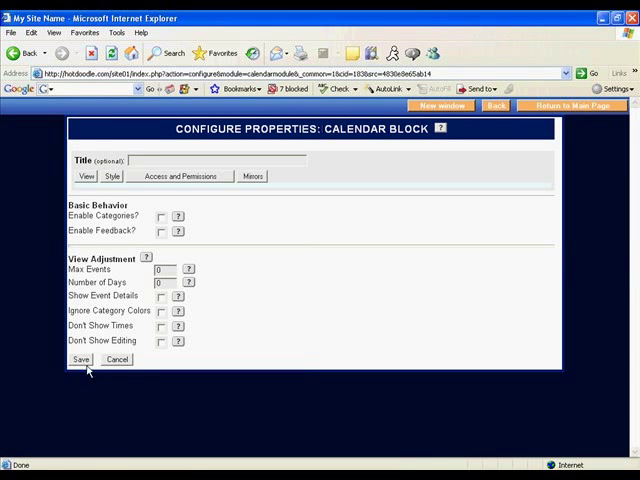
{"action": "mouse_move", "coordinate": [145, 224]}
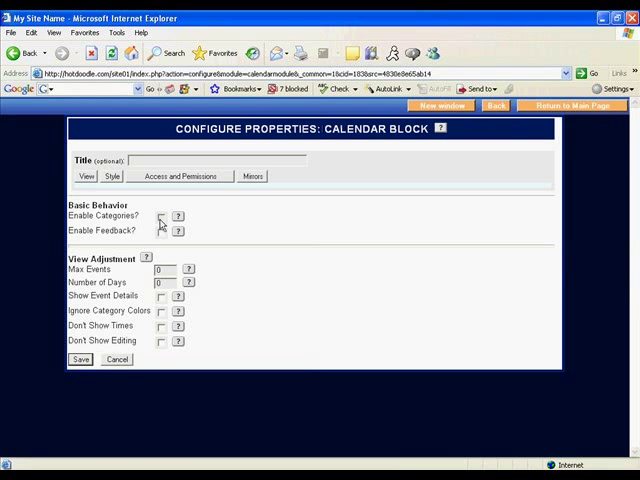
Turn on Enable Categories and Enable Feedback for the calendar block.
{"action": "left_click", "coordinate": [160, 216]}
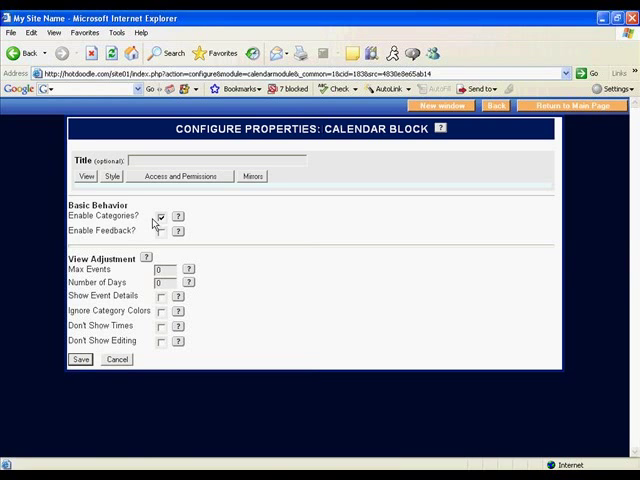
{"action": "left_click", "coordinate": [161, 217]}
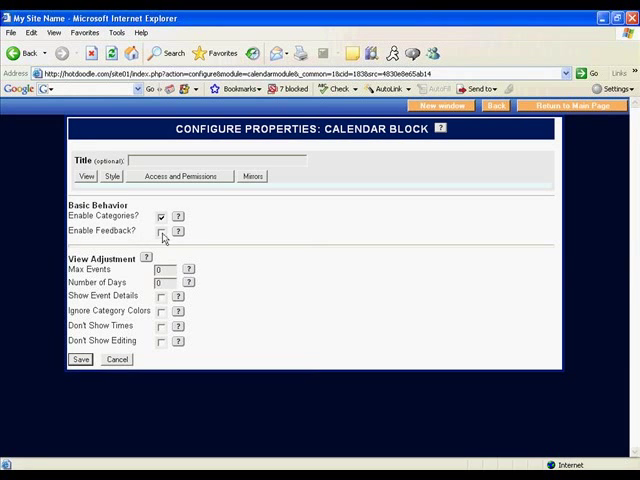
{"action": "left_click", "coordinate": [161, 232]}
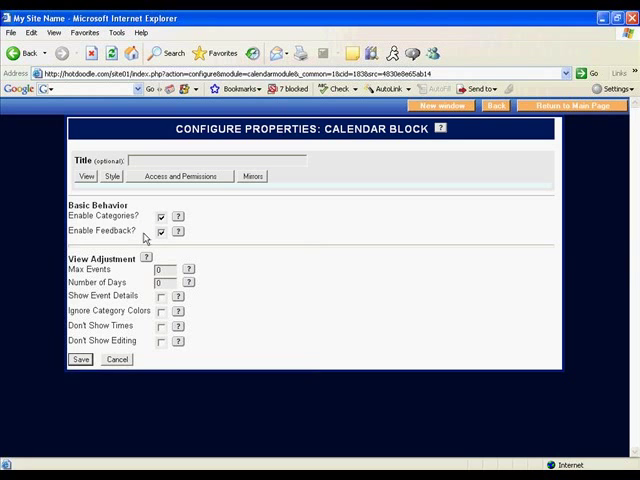
{"action": "mouse_move", "coordinate": [120, 281]}
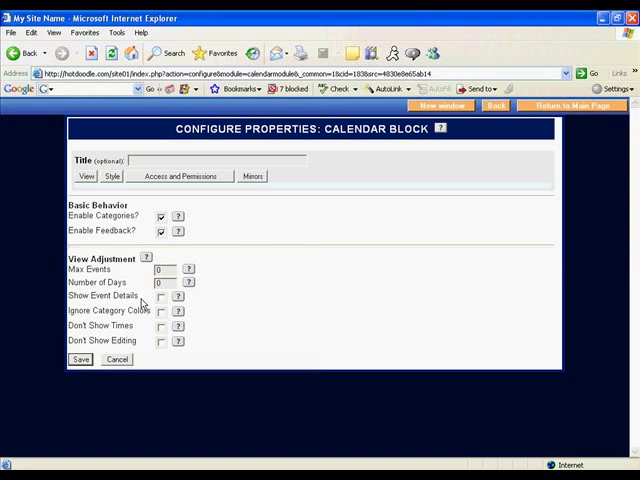
{"action": "mouse_move", "coordinate": [148, 312]}
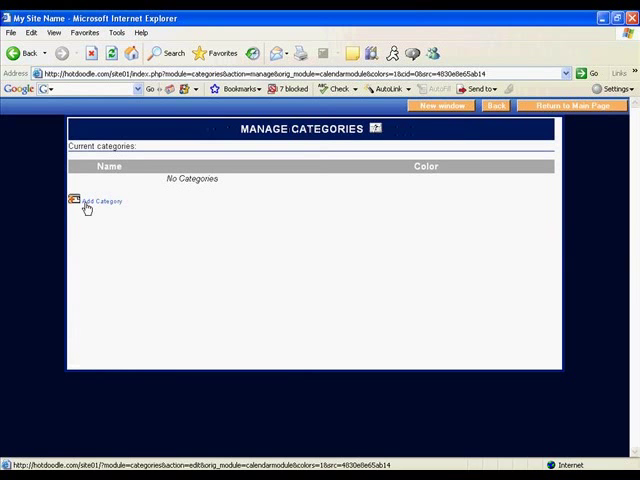
Add a category named 'Birthday Parties' coloured green #00FF00 and save it.
{"action": "left_click", "coordinate": [100, 201]}
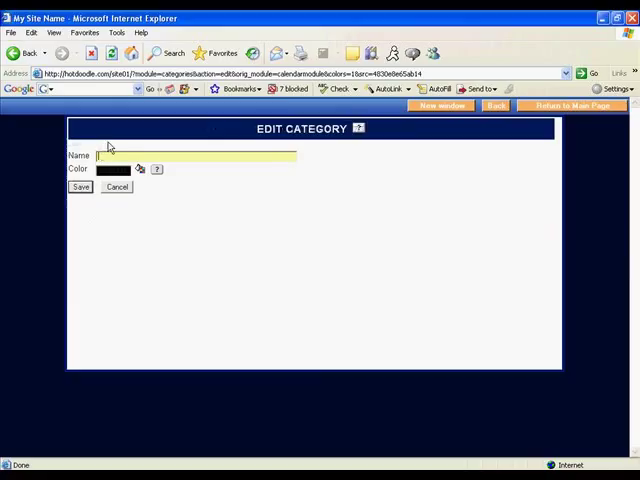
{"action": "type", "text": "B"}
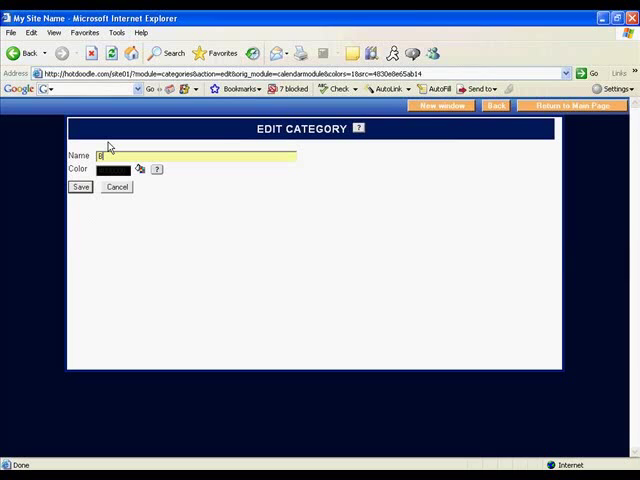
{"action": "type", "text": "Birthday Parties"}
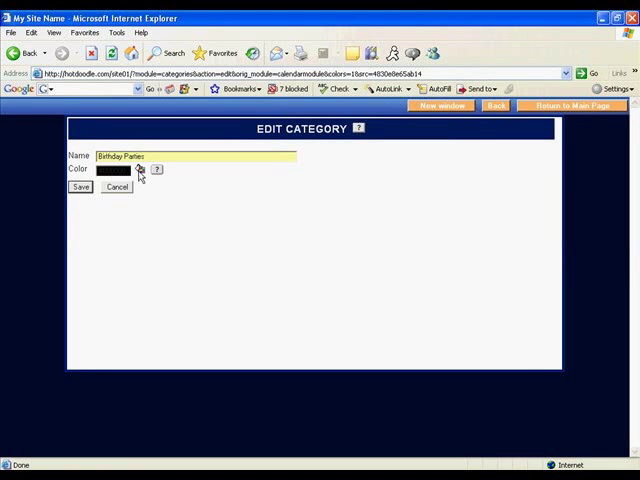
{"action": "left_click", "coordinate": [139, 169]}
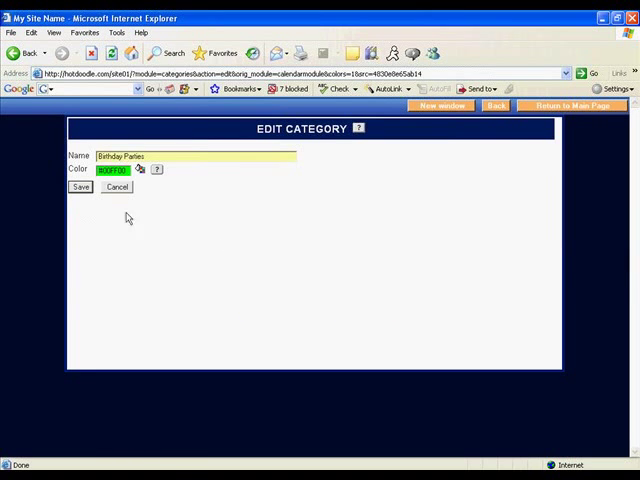
{"action": "left_click", "coordinate": [80, 187]}
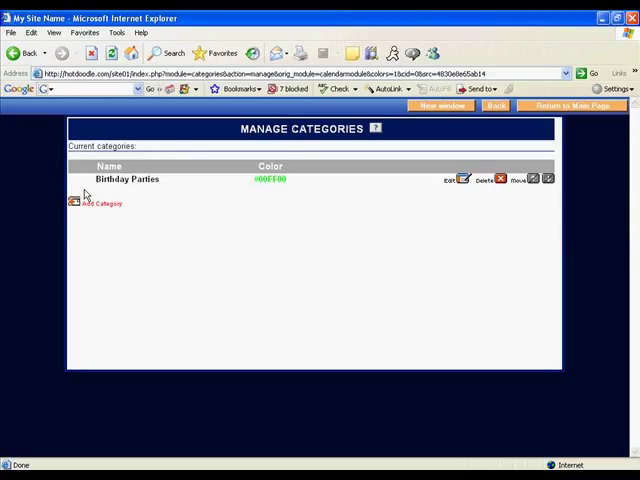
{"action": "mouse_move", "coordinate": [125, 191]}
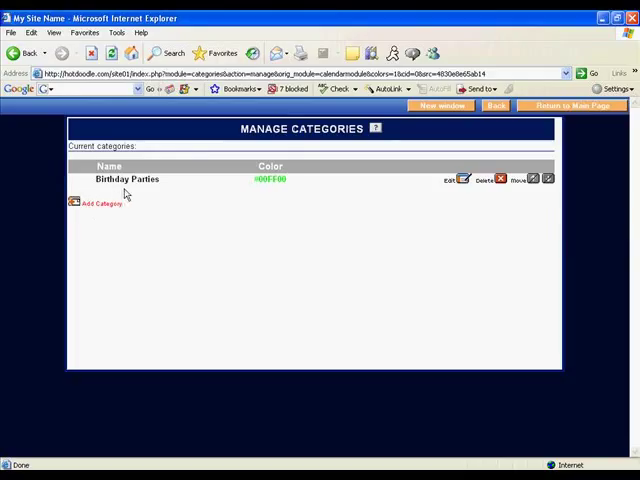
{"action": "mouse_move", "coordinate": [270, 191]}
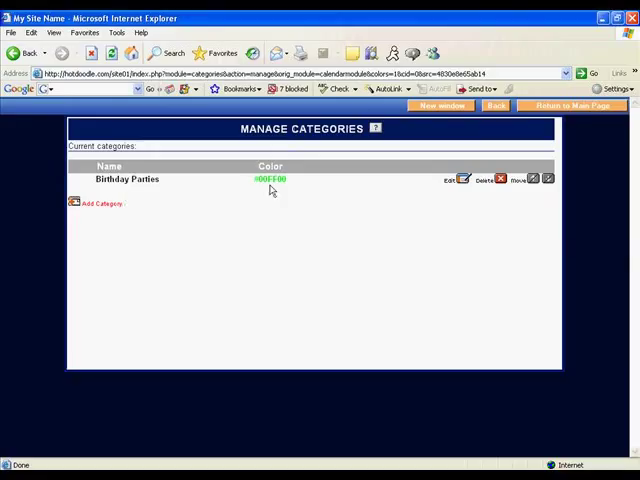
{"action": "mouse_move", "coordinate": [357, 188]}
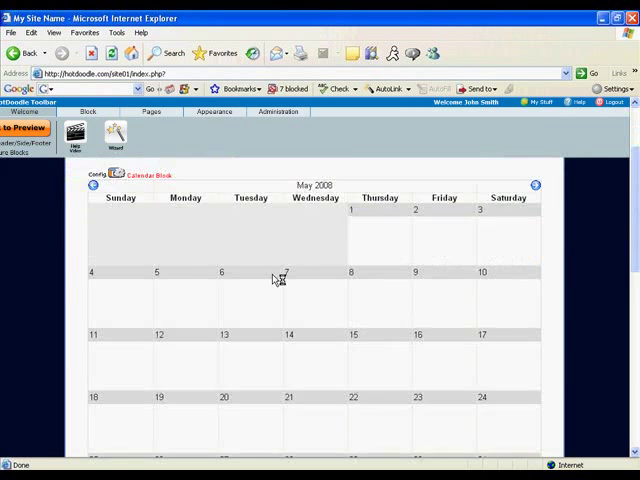
Start a new event filed under Birthday Parties, titled 'Melissa's Birthday Party'.
{"action": "scroll", "scroll_direction": "down", "scroll_amount": 3}
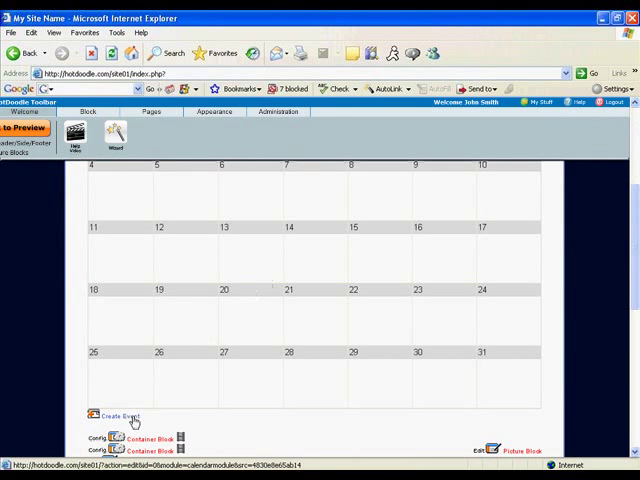
{"action": "left_click", "coordinate": [113, 415]}
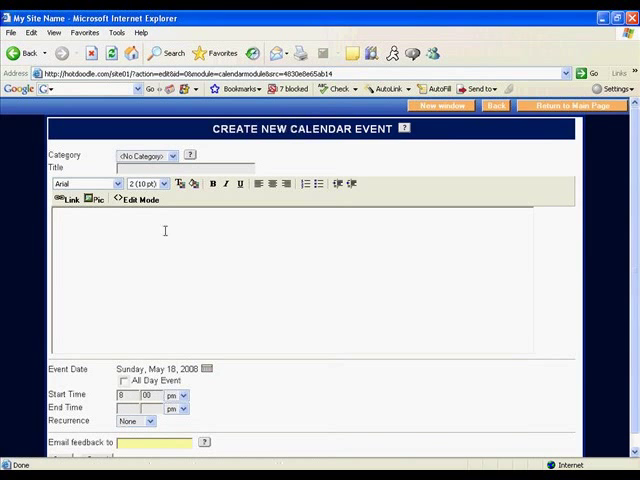
{"action": "left_click", "coordinate": [172, 155]}
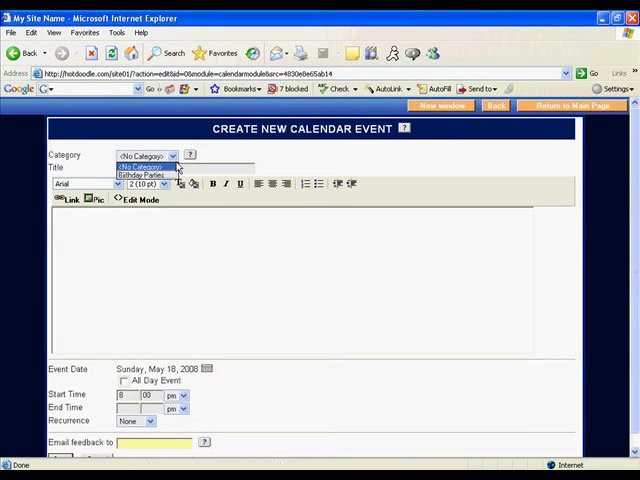
{"action": "left_click", "coordinate": [135, 176]}
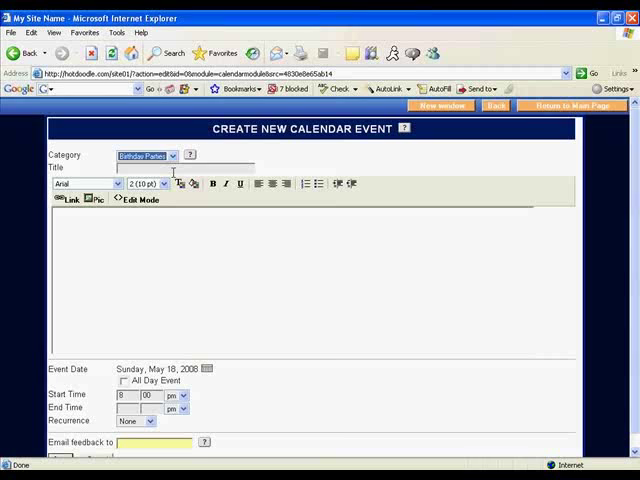
{"action": "type", "text": "Melissa's Birthday Party"}
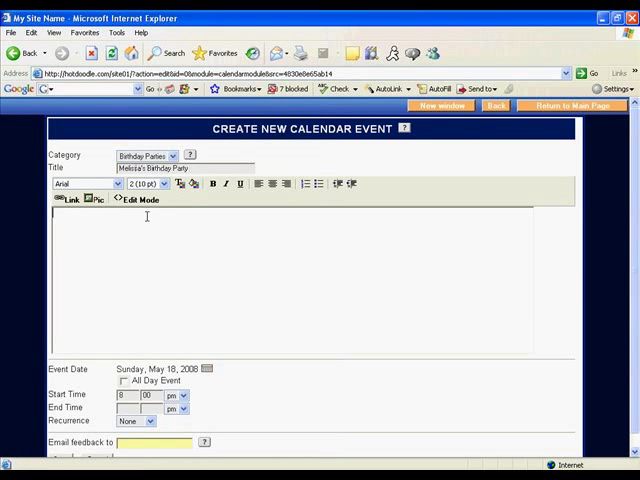
Describe it: 'Come celebrate Melissa's birthday party at our house on 12345 Main St'.
{"action": "type", "text": "Come celebrate M"}
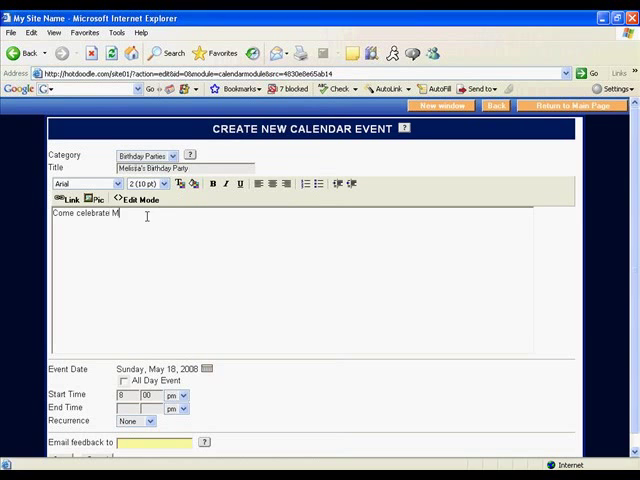
{"action": "type", "text": "elissa's birthday"}
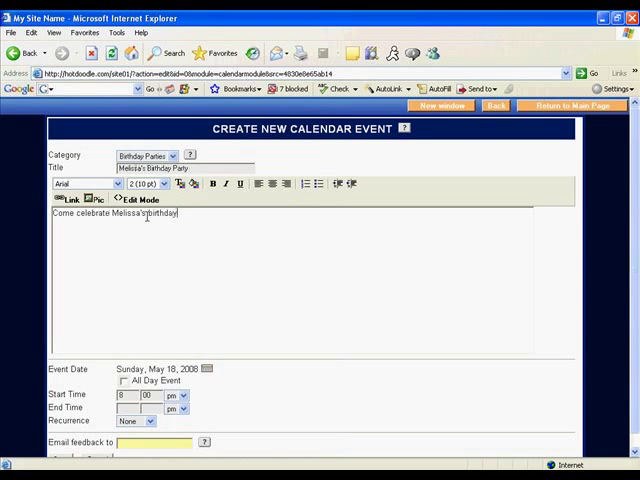
{"action": "type", "text": "party at our house on"}
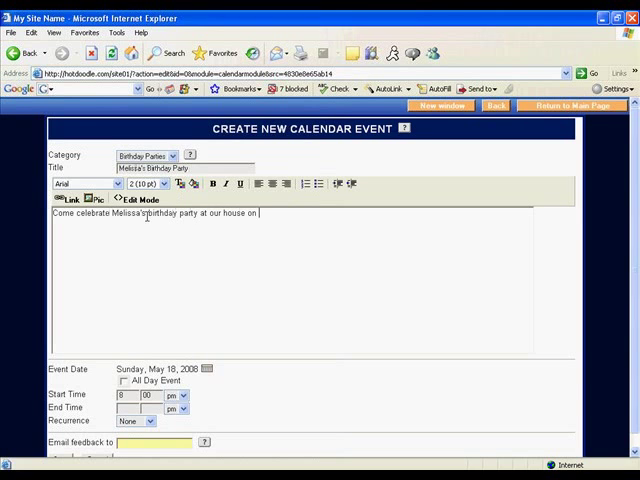
{"action": "type", "text": "12345 Main Street"}
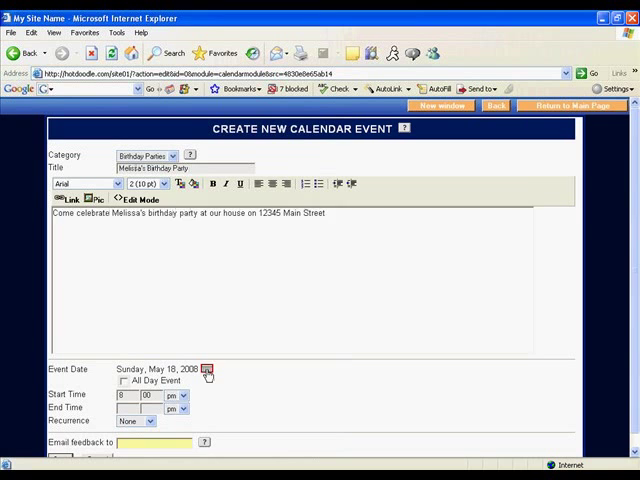
Pick Saturday, May 31, 2008 as the event date in the date picker.
{"action": "left_click", "coordinate": [221, 368]}
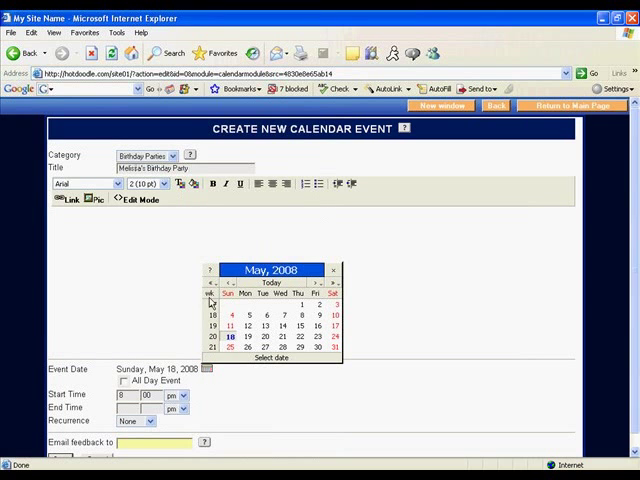
{"action": "mouse_move", "coordinate": [216, 285]}
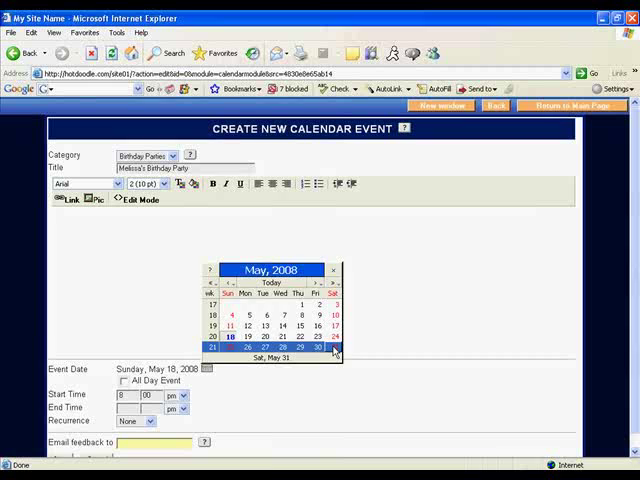
{"action": "left_click", "coordinate": [318, 348]}
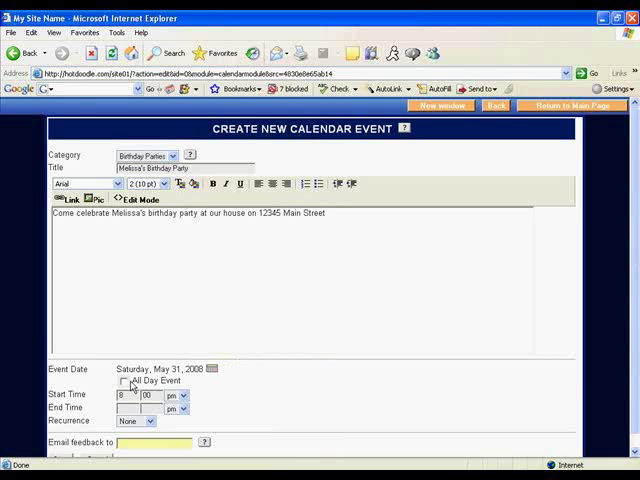
{"action": "mouse_move", "coordinate": [127, 390]}
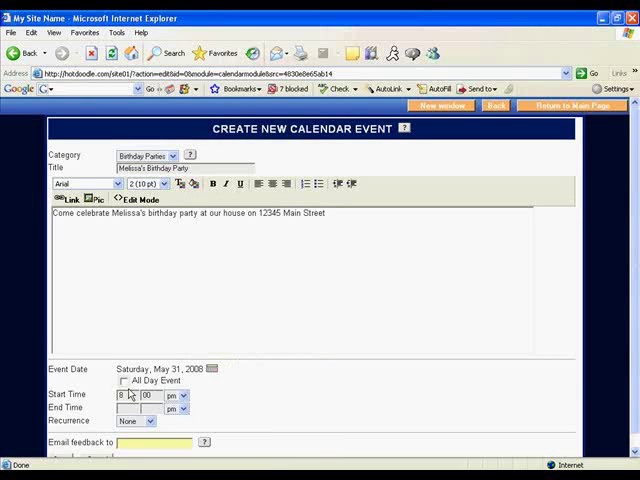
Set start time 2 and end time 6, and enter 'feedback' as the feedback email.
{"action": "type", "text": "2"}
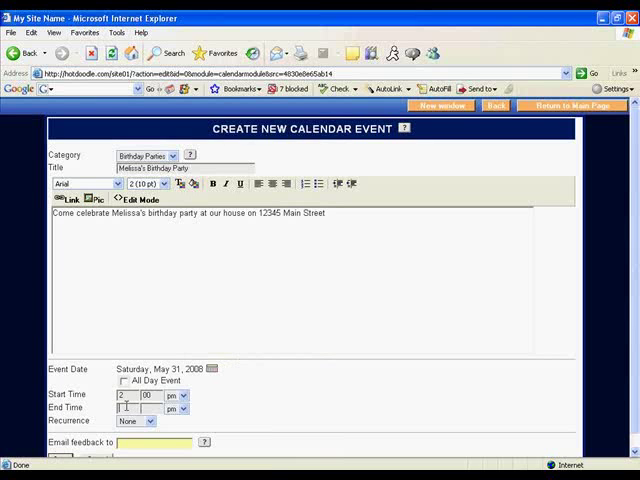
{"action": "type", "text": "6"}
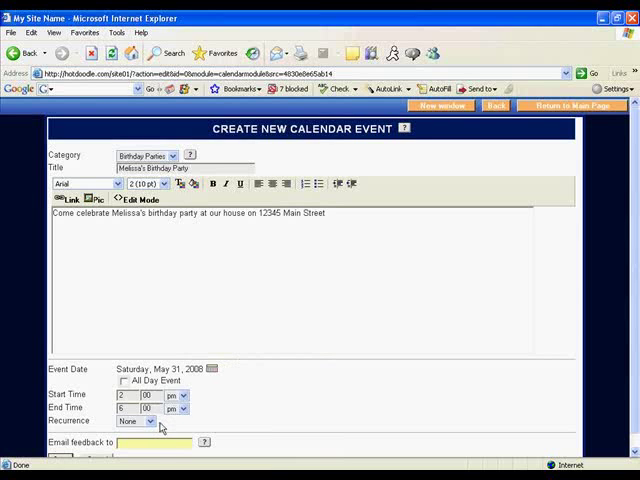
{"action": "left_click", "coordinate": [147, 421]}
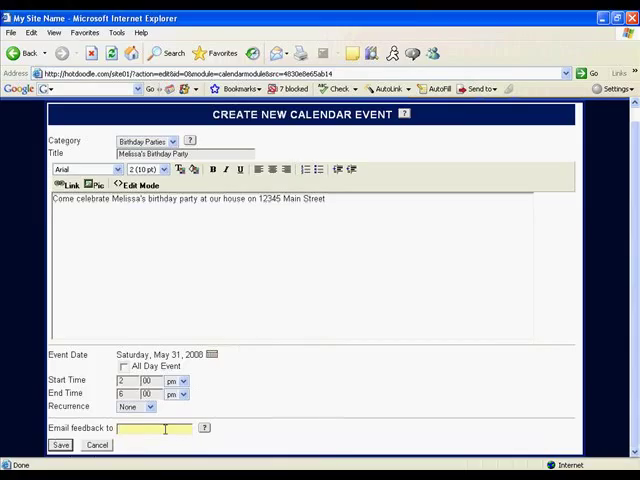
{"action": "type", "text": "feedback"}
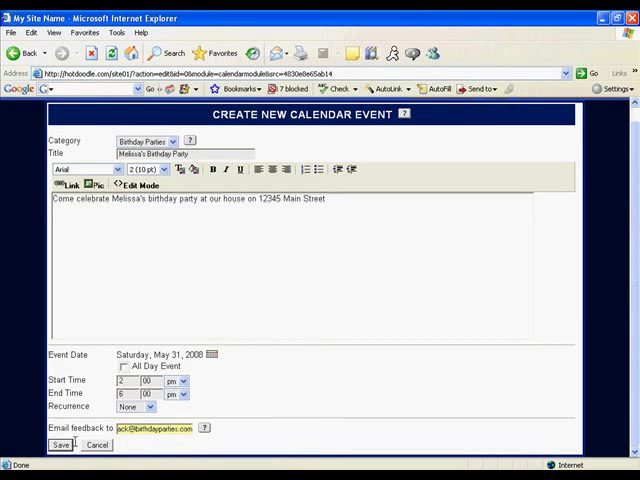
Save the event so it shows in green on May 31 of the home page calendar.
{"action": "left_click", "coordinate": [62, 447]}
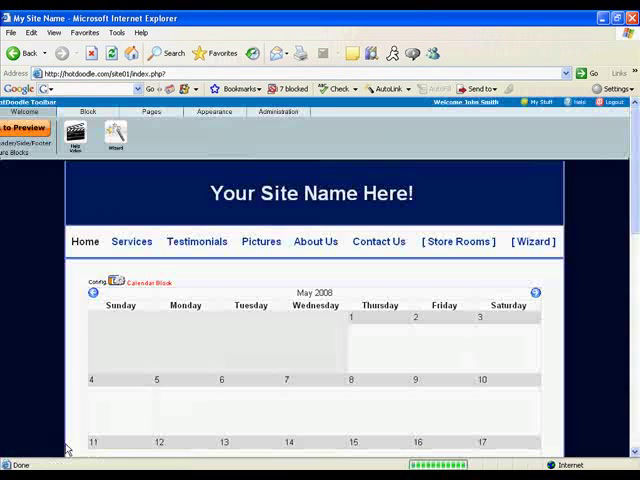
{"action": "scroll", "scroll_direction": "down", "scroll_amount": 3}
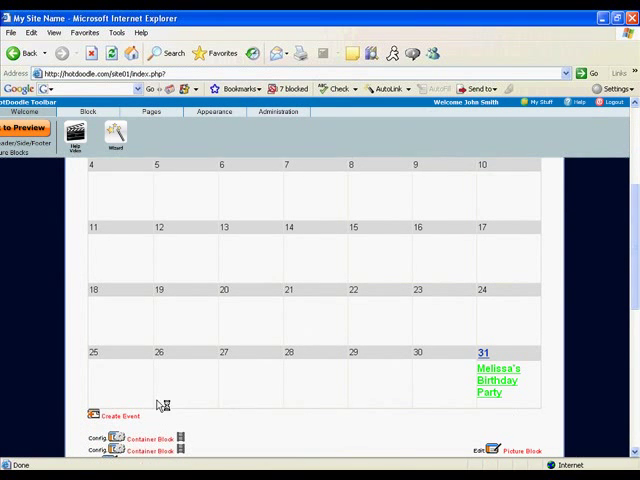
{"action": "mouse_move", "coordinate": [495, 394]}
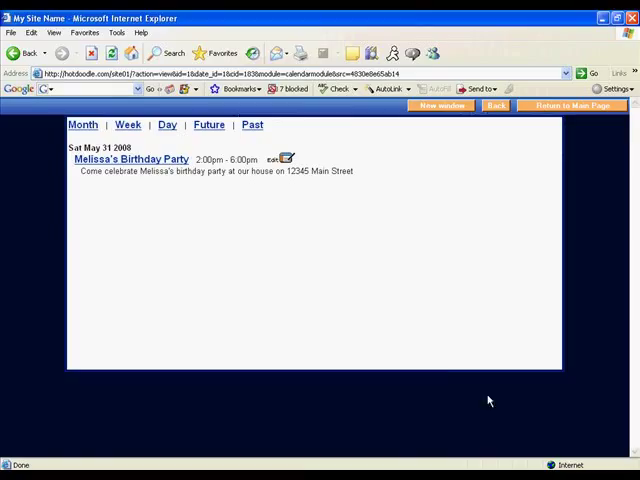
{"action": "mouse_move", "coordinate": [202, 185]}
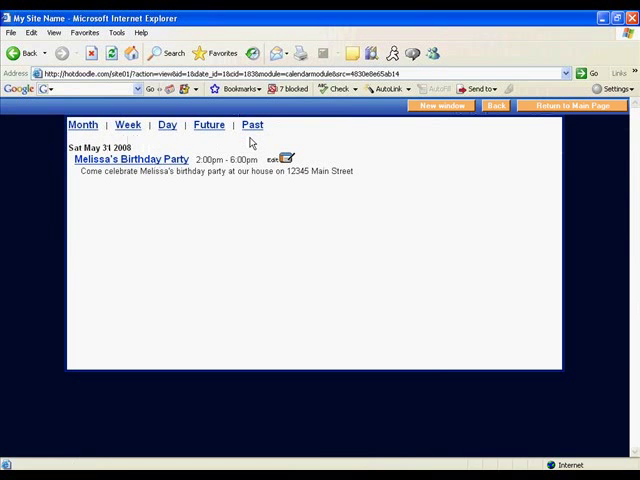
{"action": "mouse_move", "coordinate": [553, 113]}
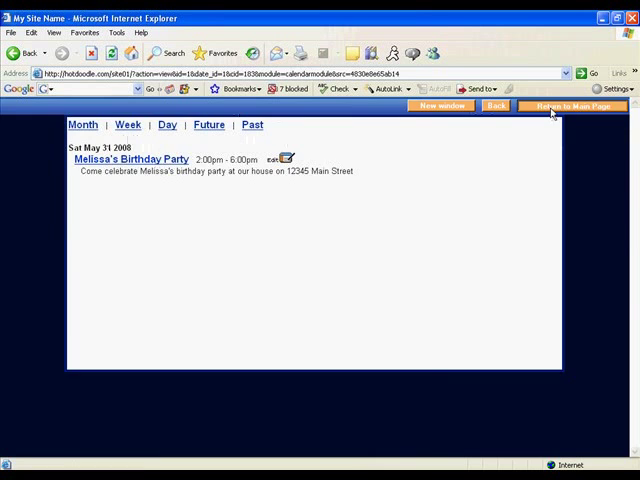
Return to the main page and check the May 2008 calendar's party entry.
{"action": "left_click", "coordinate": [567, 107]}
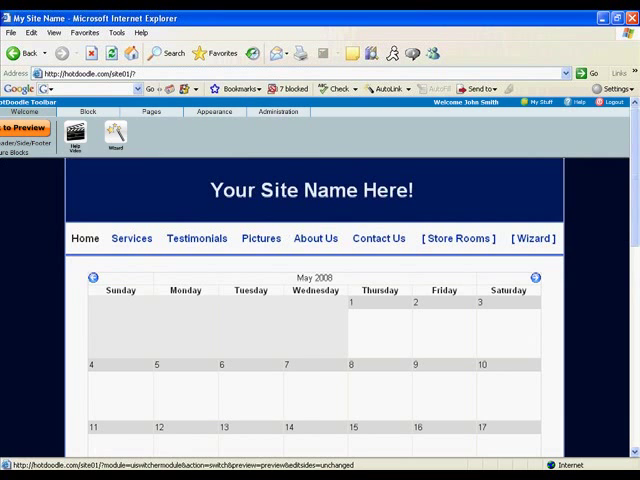
{"action": "scroll", "scroll_direction": "down", "scroll_amount": 3}
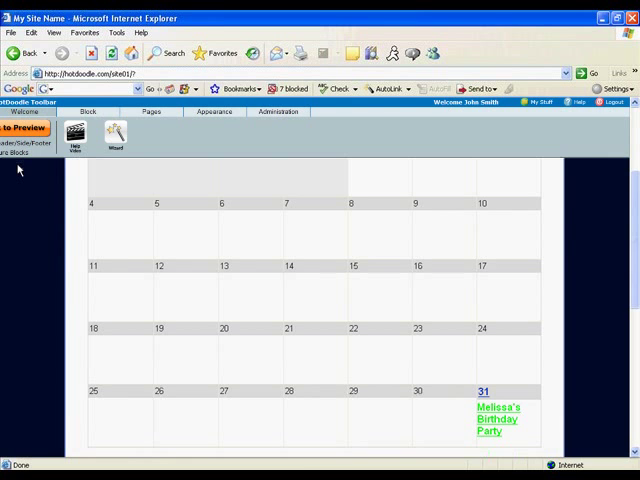
{"action": "scroll", "scroll_direction": "up", "scroll_amount": 3}
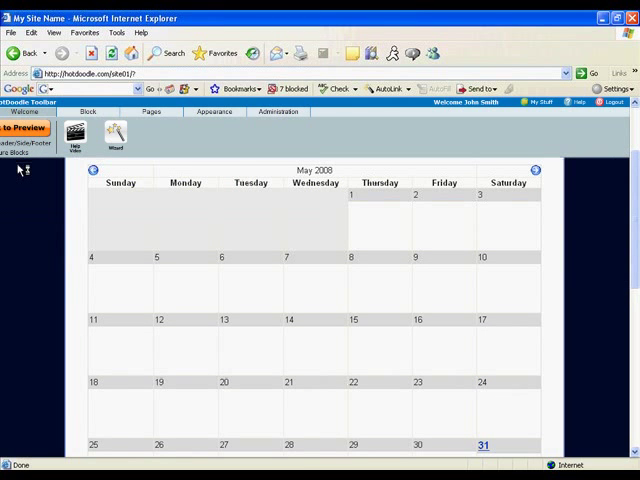